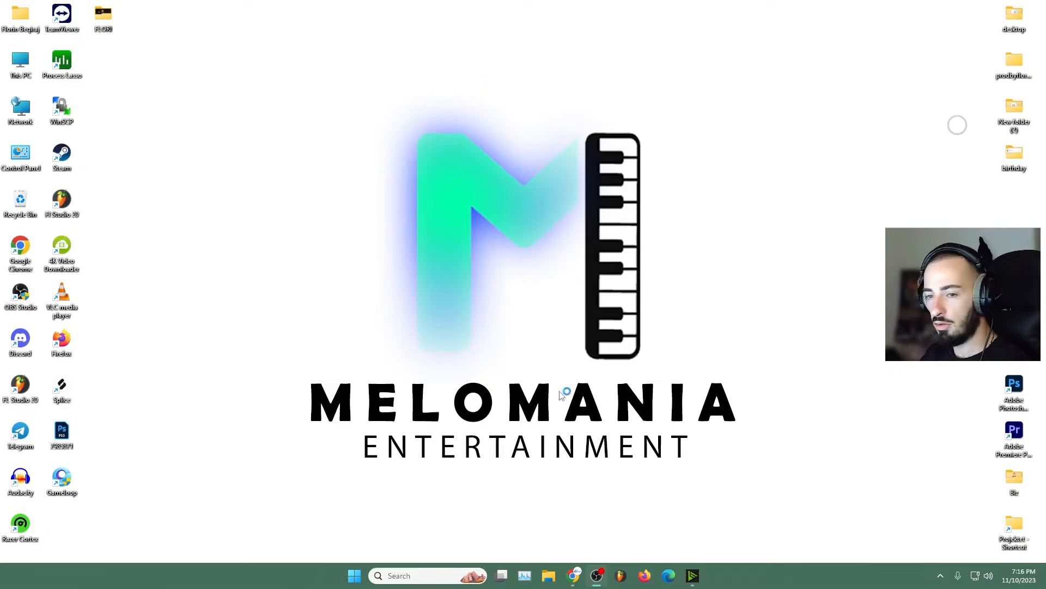
# Step: Start downloading the PUBG MOBILE 2.9.0 APK (1.4 GB) from the APKPure search result in Chrome
pyautogui.click(572, 576)
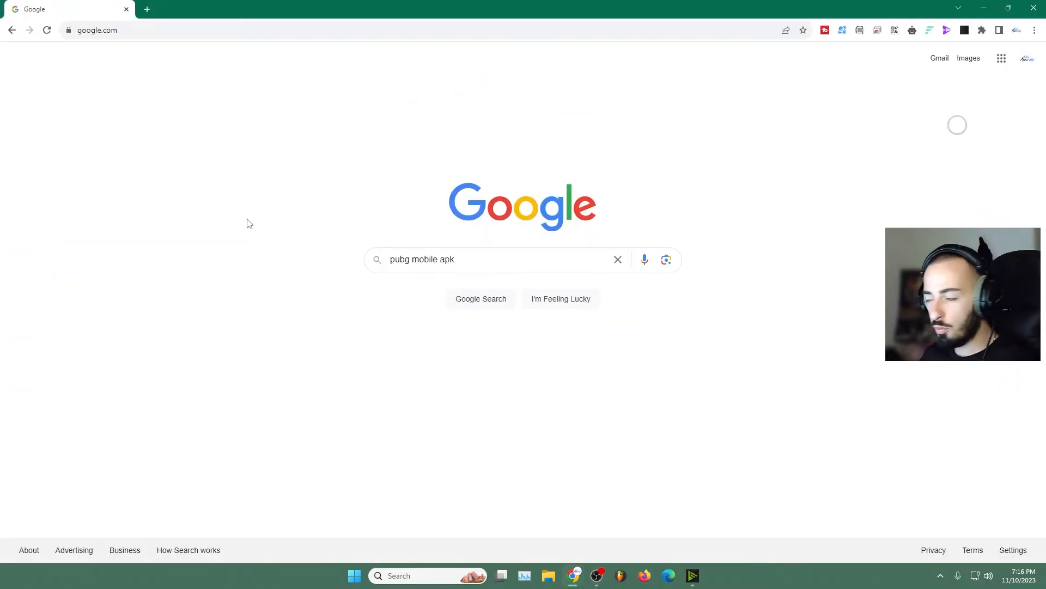
pyautogui.moveTo(354, 251)
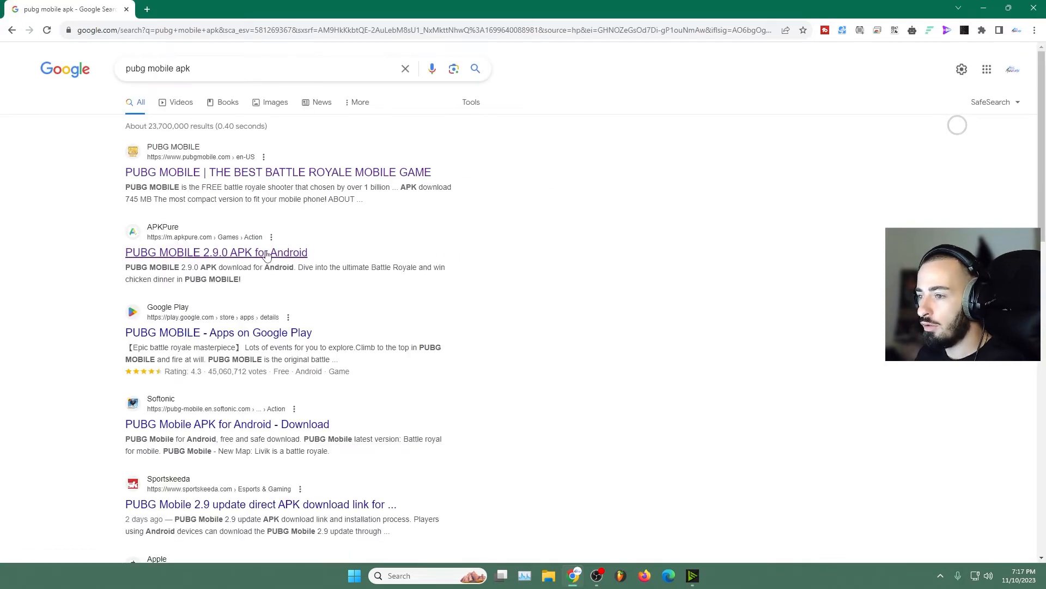
pyautogui.moveTo(170, 240)
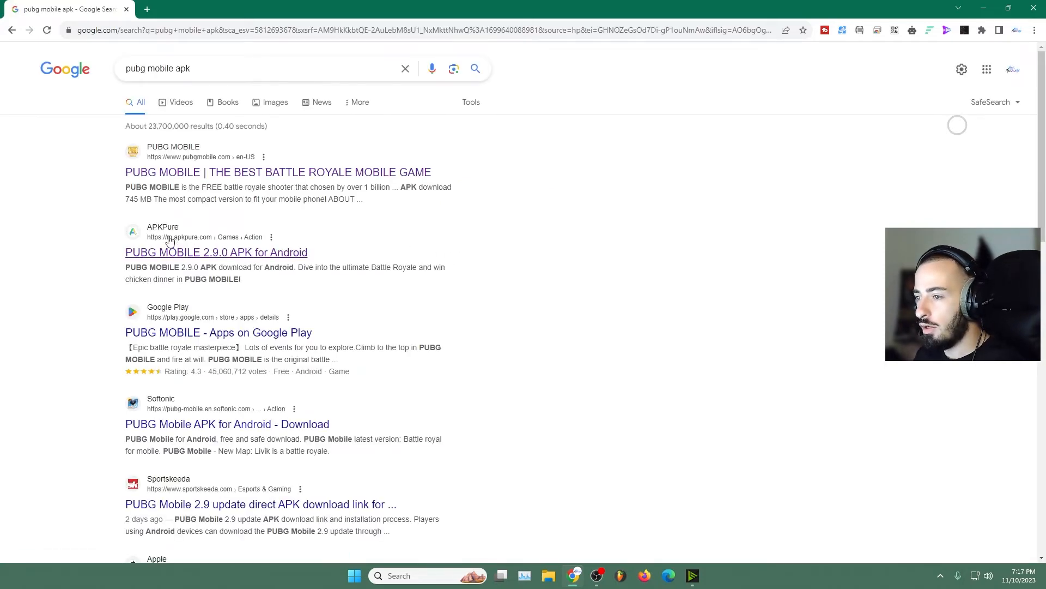
pyautogui.click(215, 252)
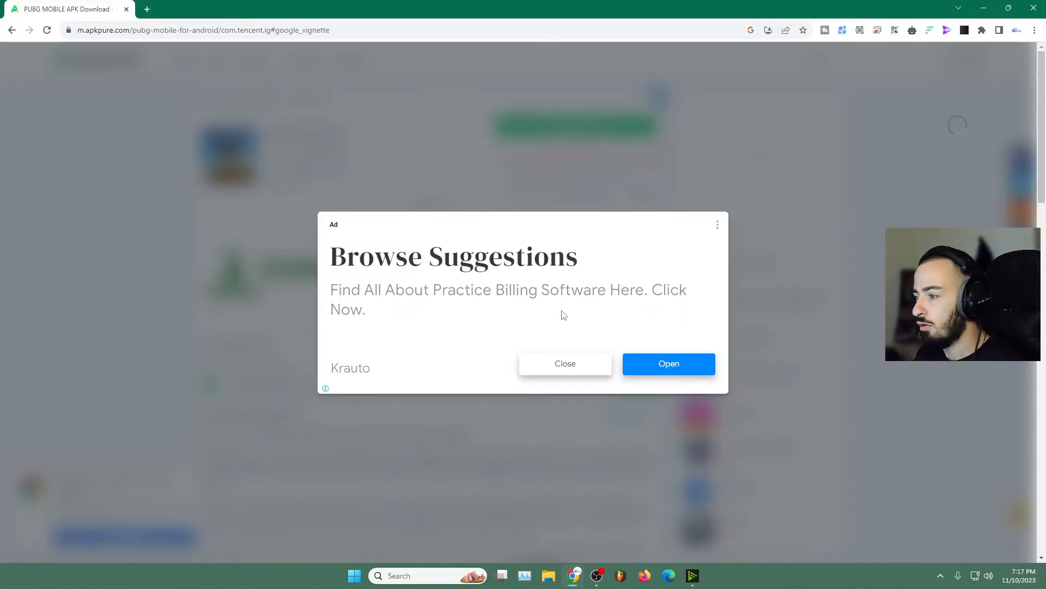
pyautogui.click(565, 363)
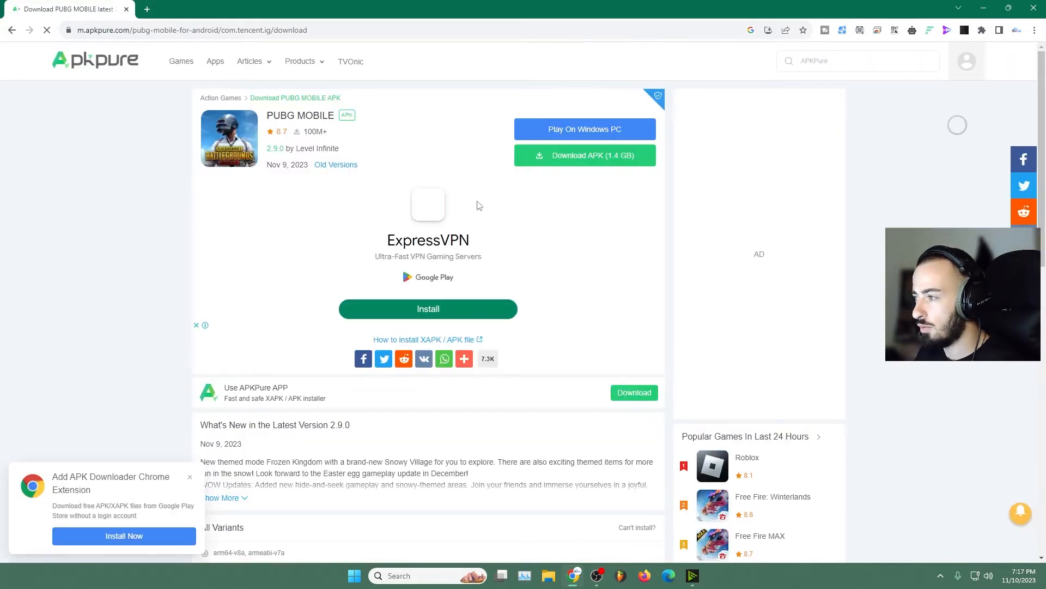
pyautogui.click(584, 155)
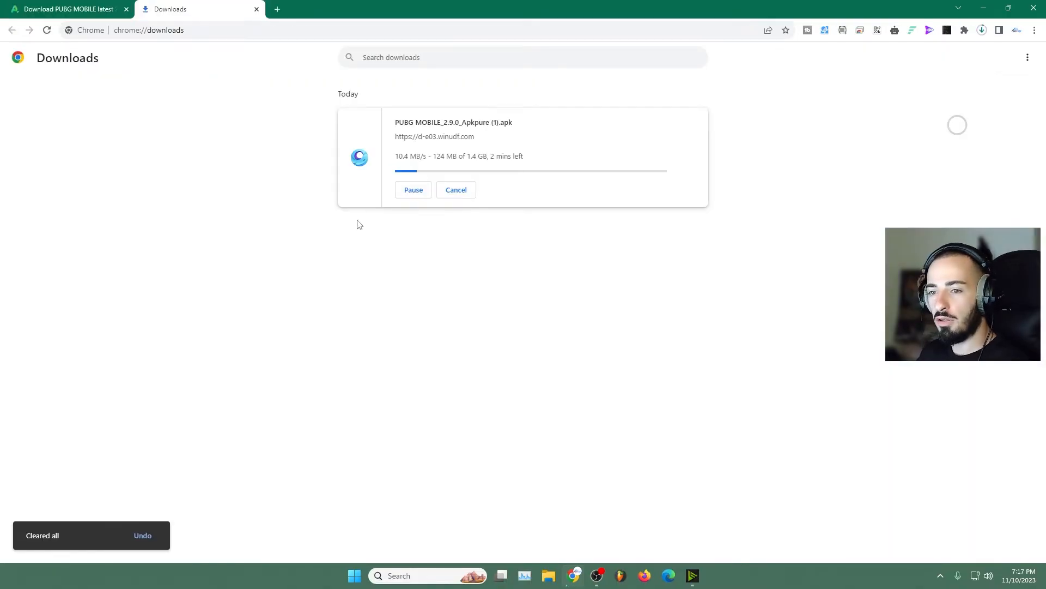
# Step: Launch GameLoop and reach the emulator options menu from the My Games page
pyautogui.write('gameLoop')
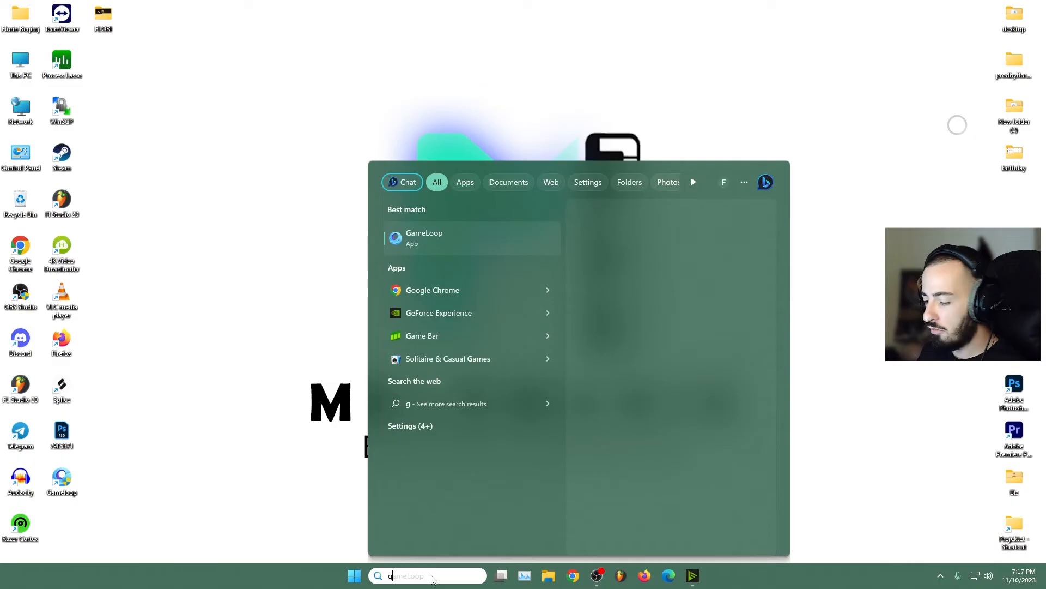
pyautogui.click(424, 238)
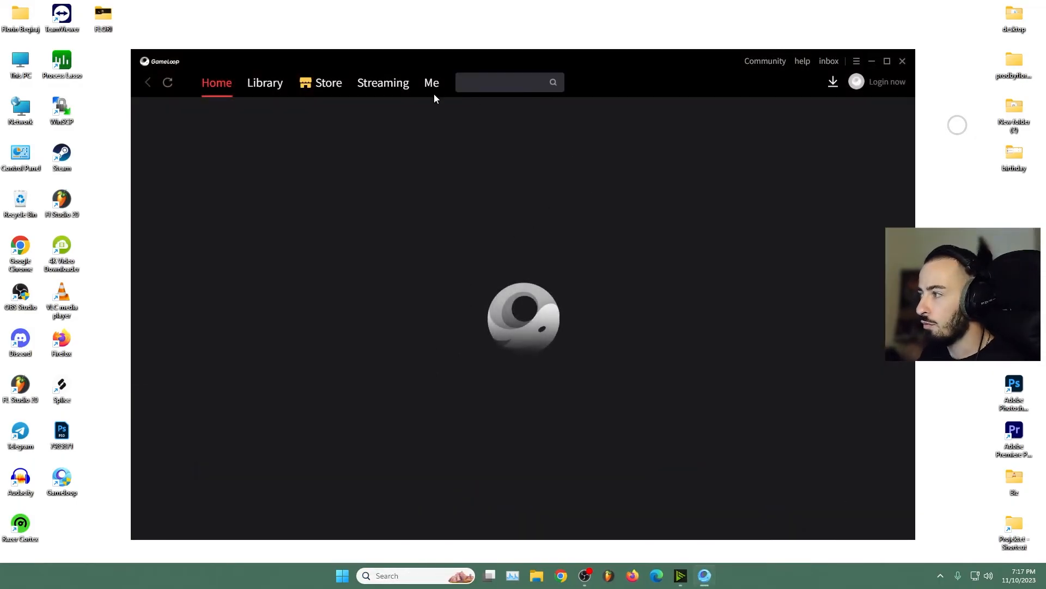
pyautogui.click(432, 82)
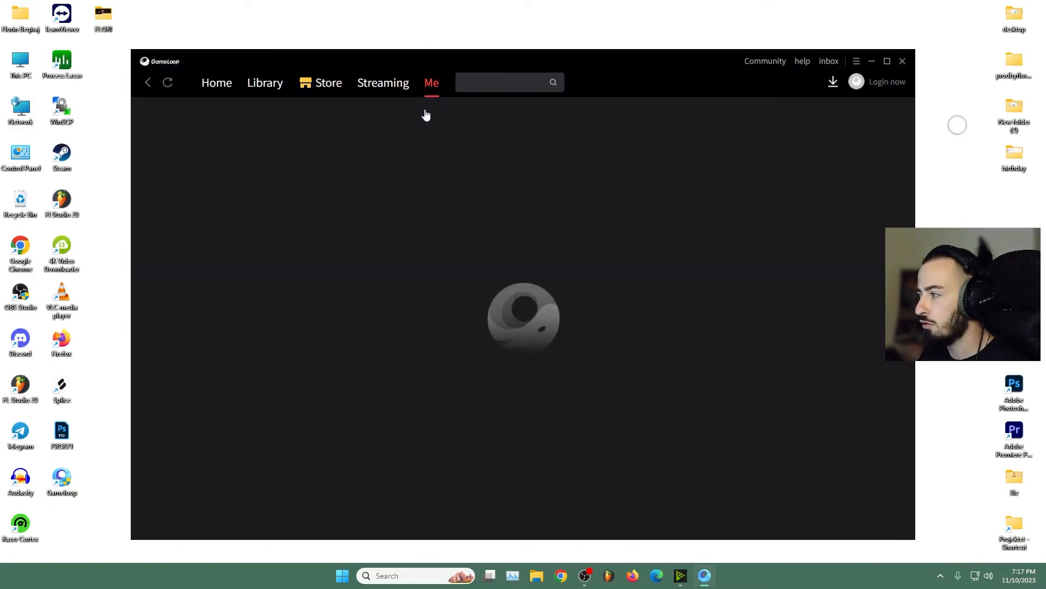
pyautogui.click(857, 61)
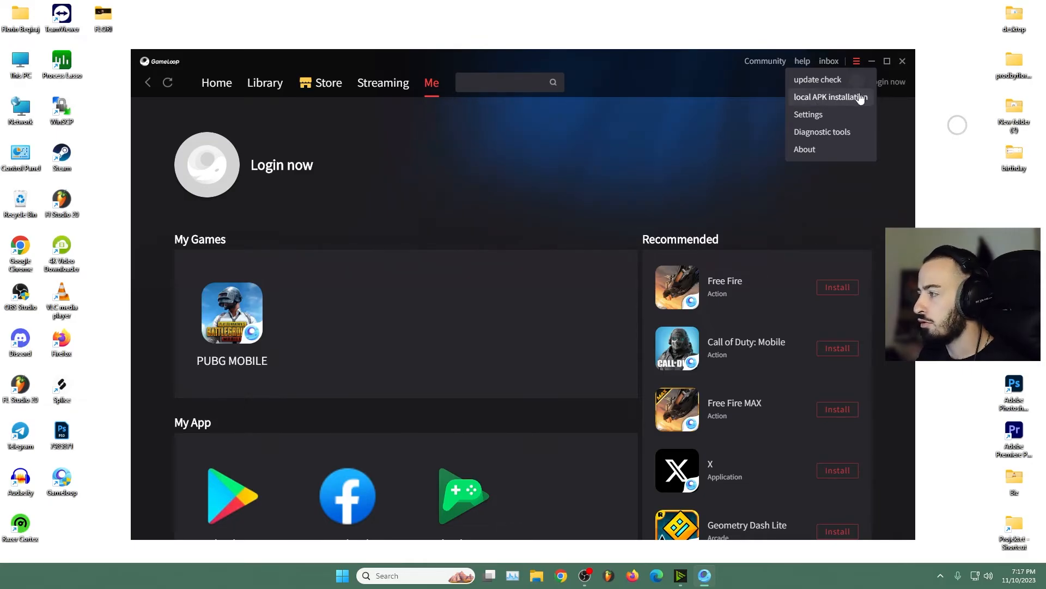
# Step: Install the PUBG MOBILE APK from the Downloads folder via local APK installation
pyautogui.click(830, 97)
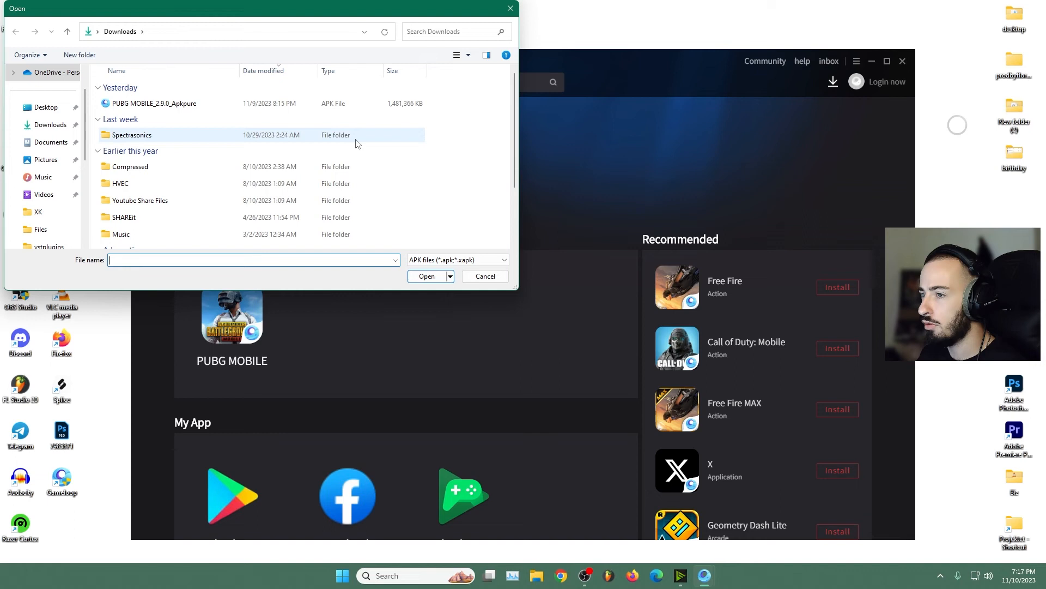
pyautogui.click(153, 102)
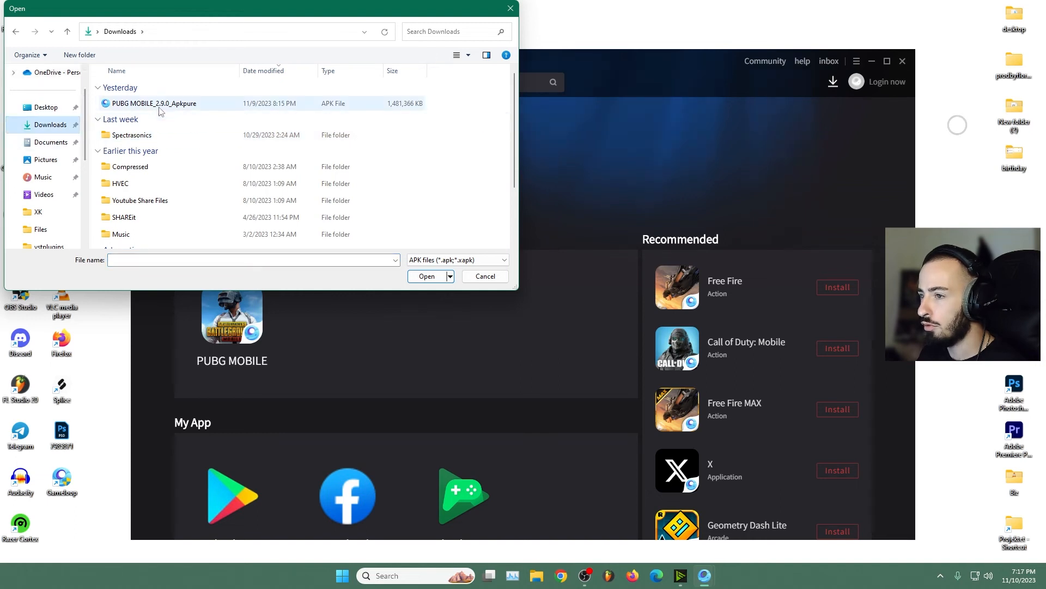
pyautogui.click(154, 102)
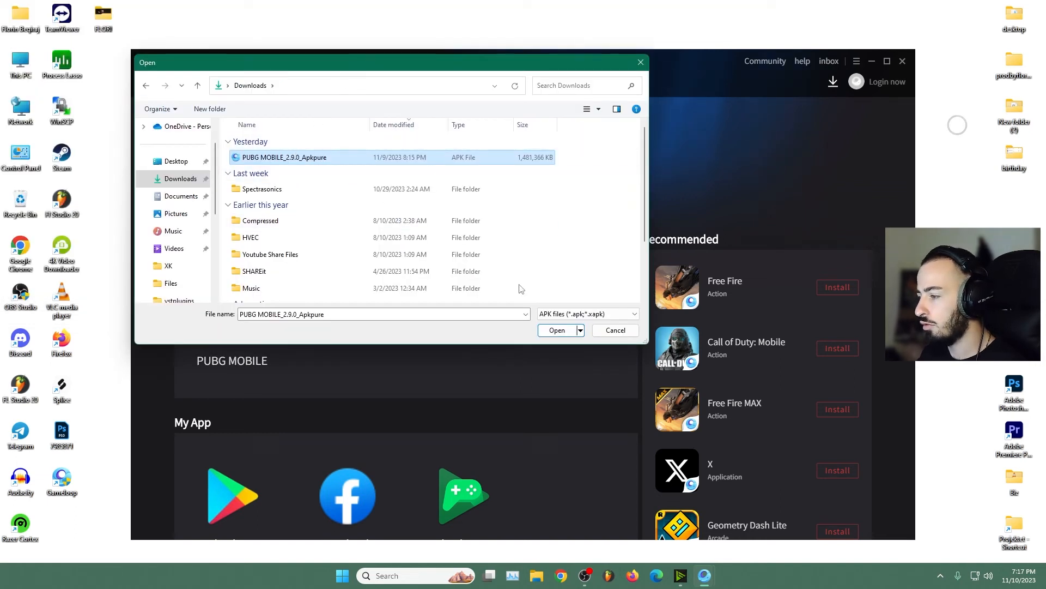
pyautogui.click(556, 329)
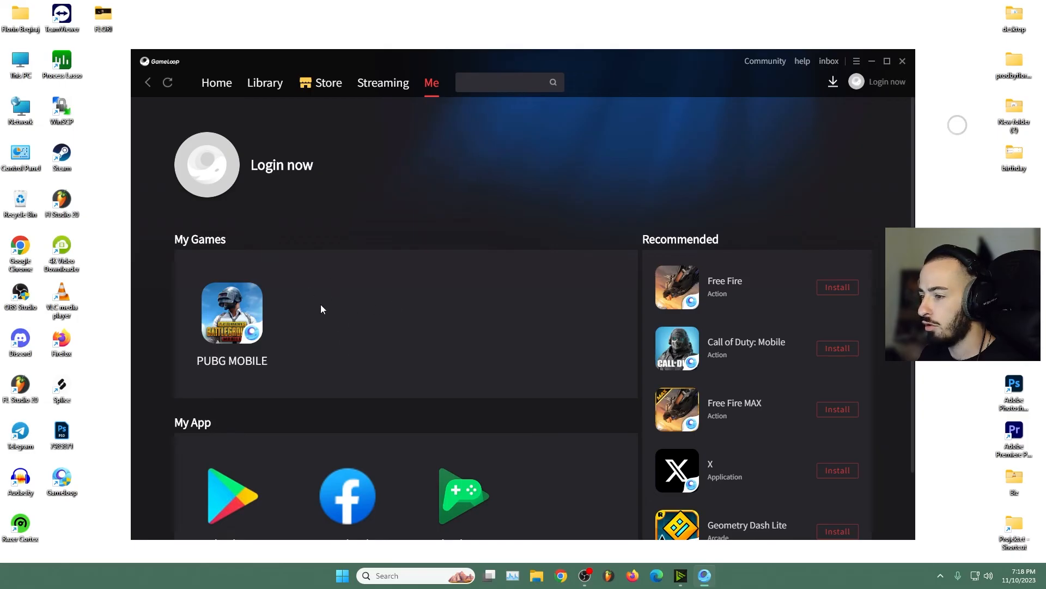
pyautogui.moveTo(334, 333)
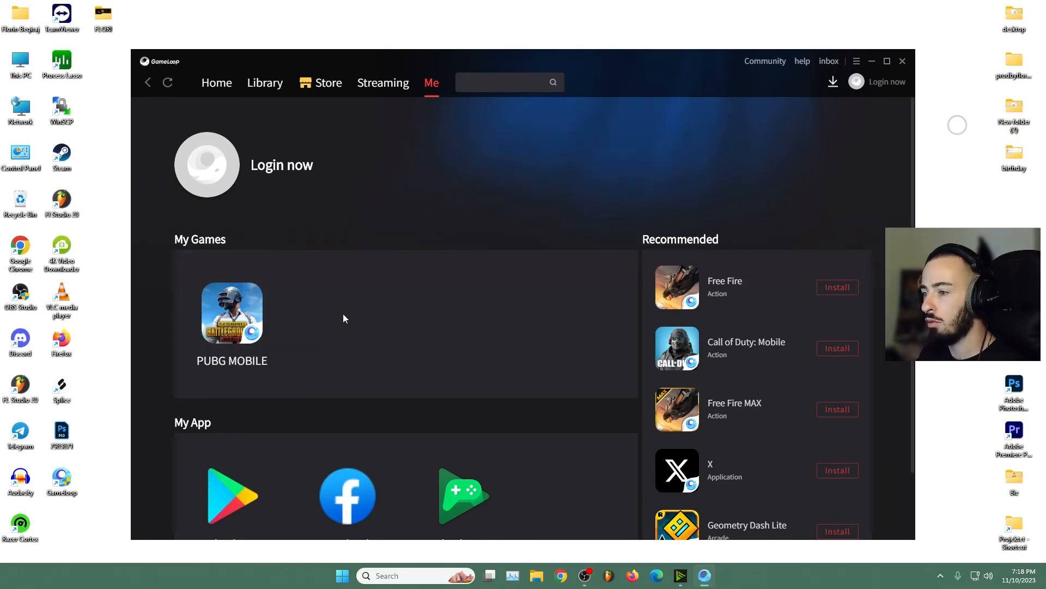
pyautogui.moveTo(384, 348)
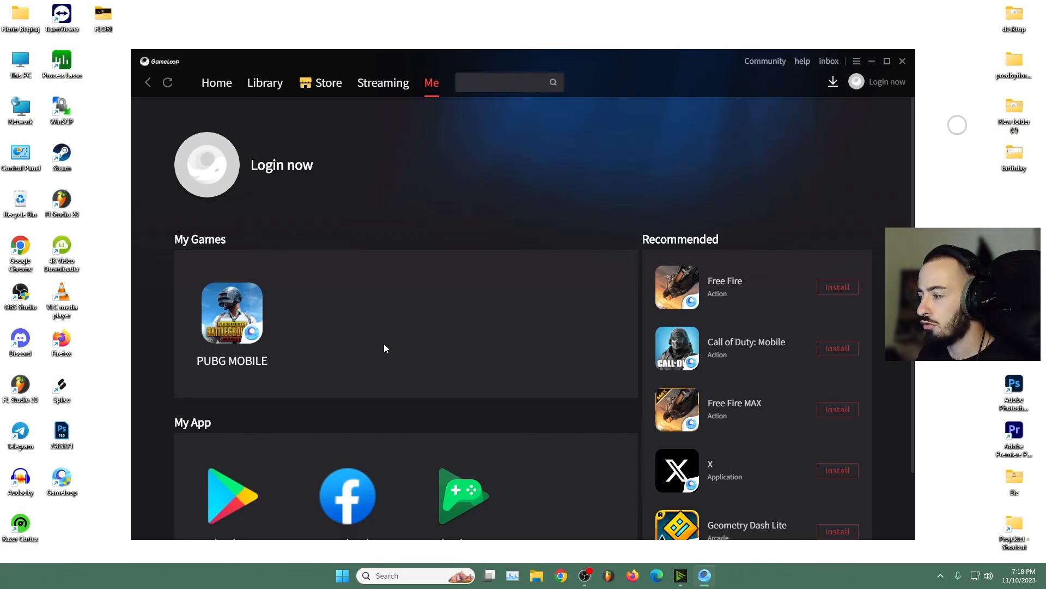
pyautogui.moveTo(392, 333)
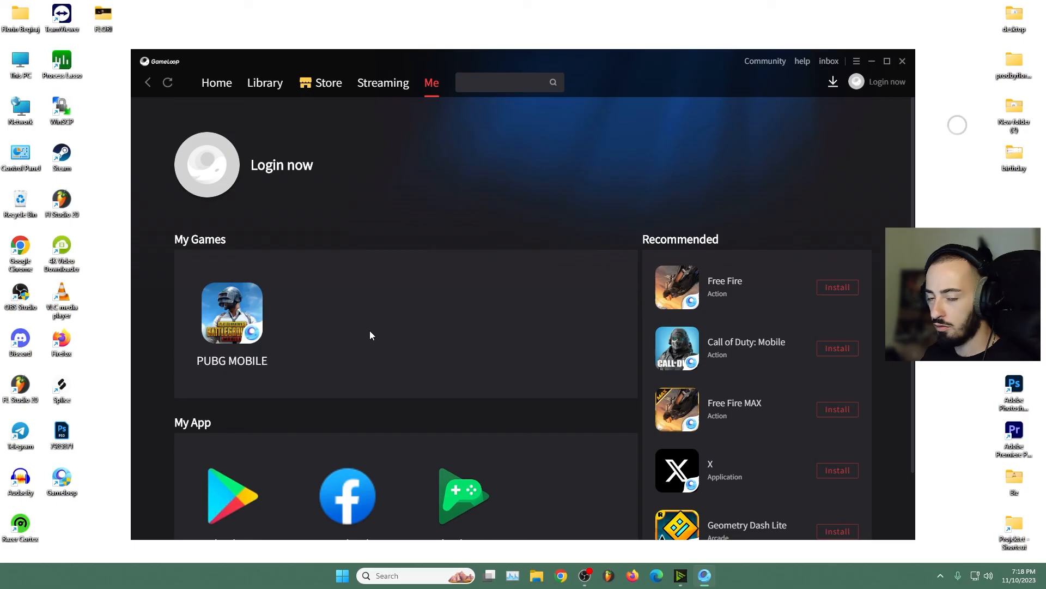
pyautogui.moveTo(333, 334)
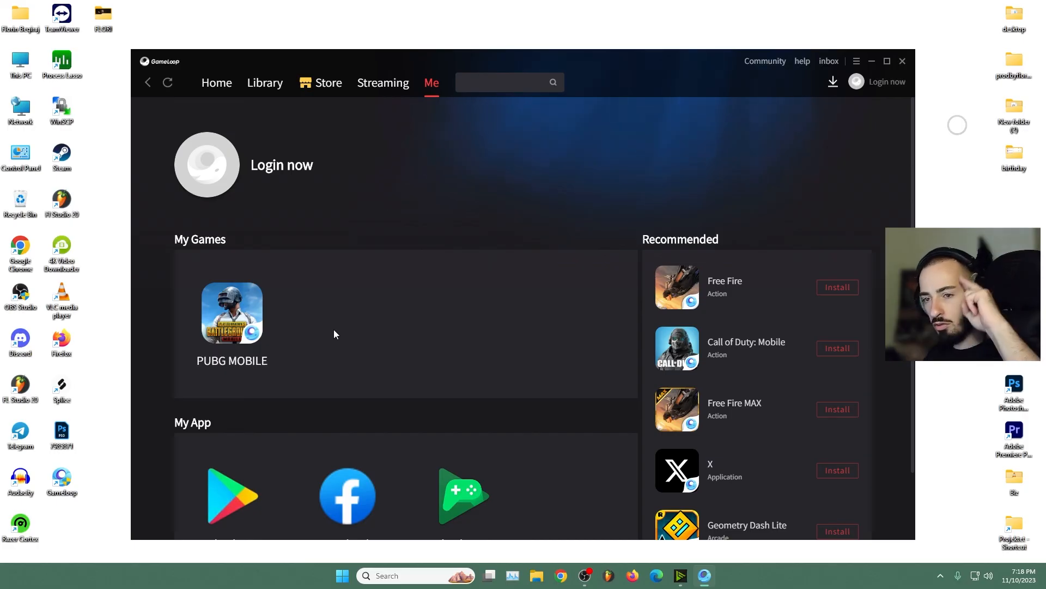